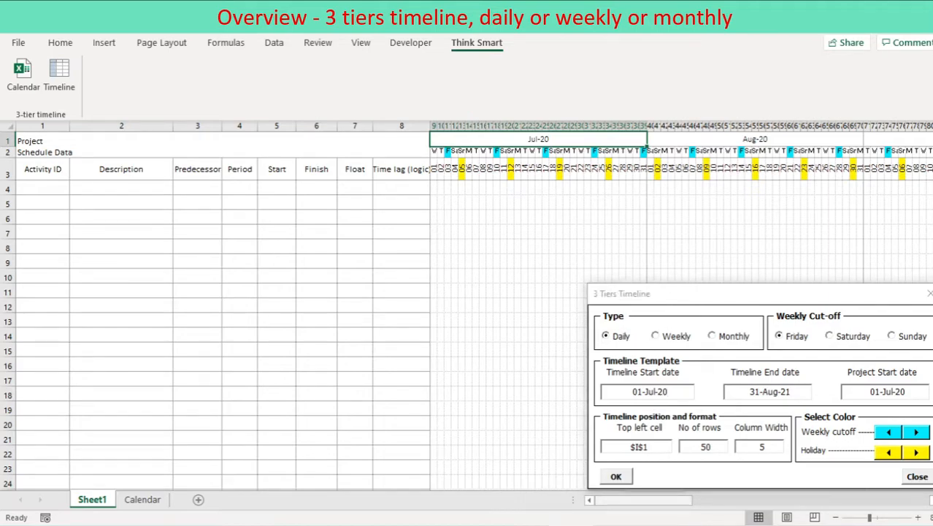
Step: Start row 3 at 01/05/2020 and fill consecutive daily dates rightward with =RC[-1]+1
scroll("right", 3)
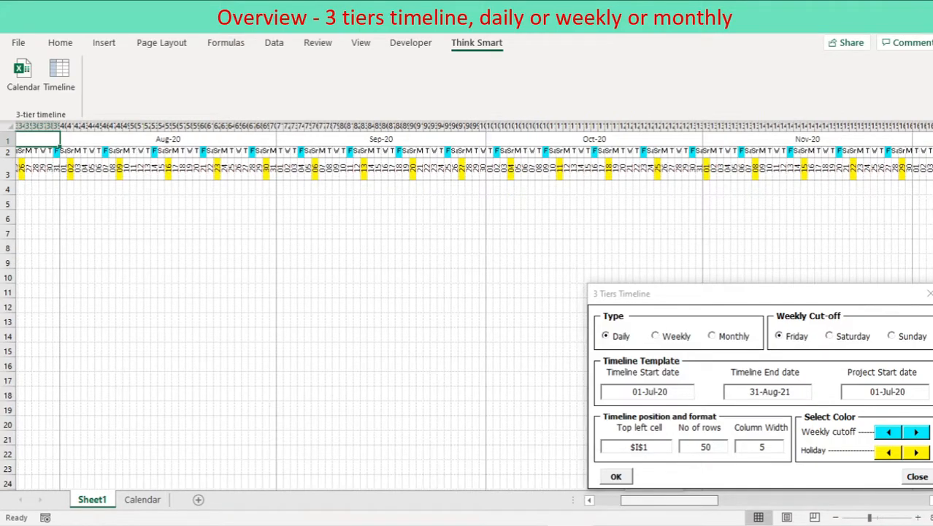
scroll("right", 3)
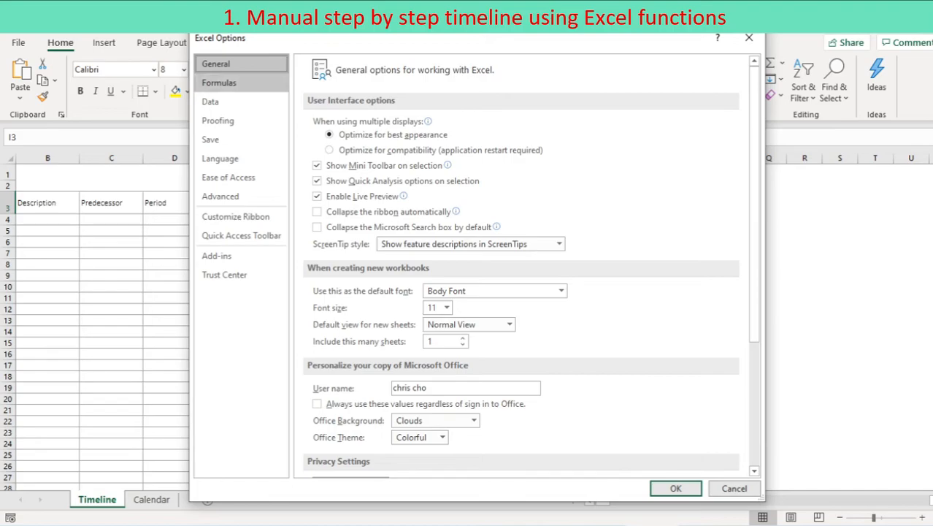
left_click(678, 488)
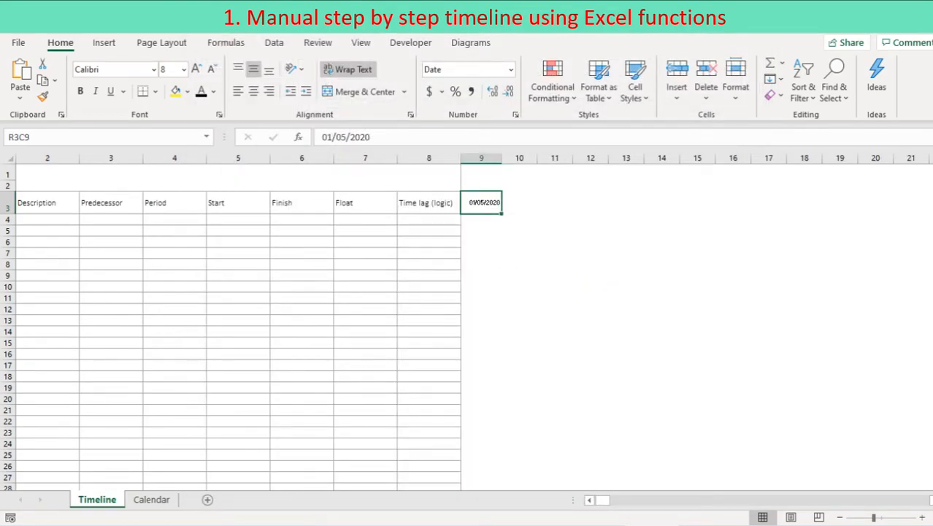
left_click(520, 202)
type("=RC[-1]+1")
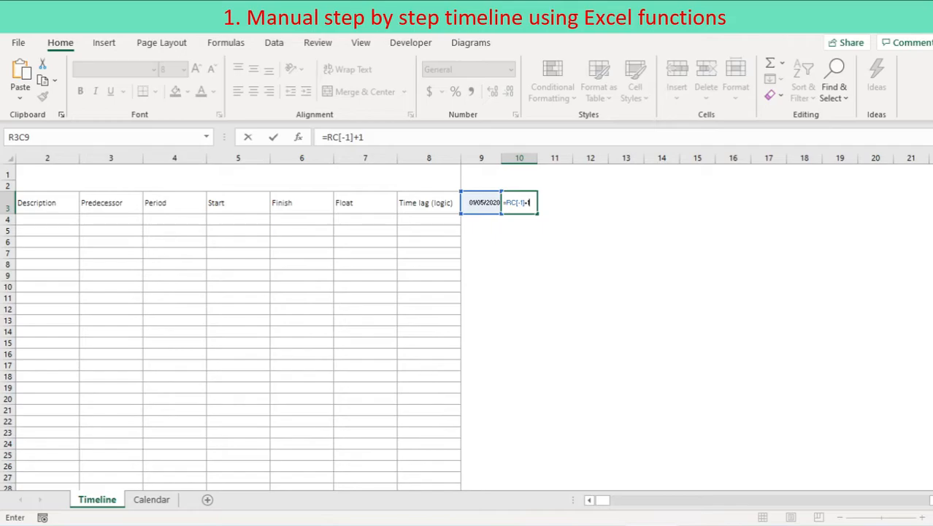
key("Enter")
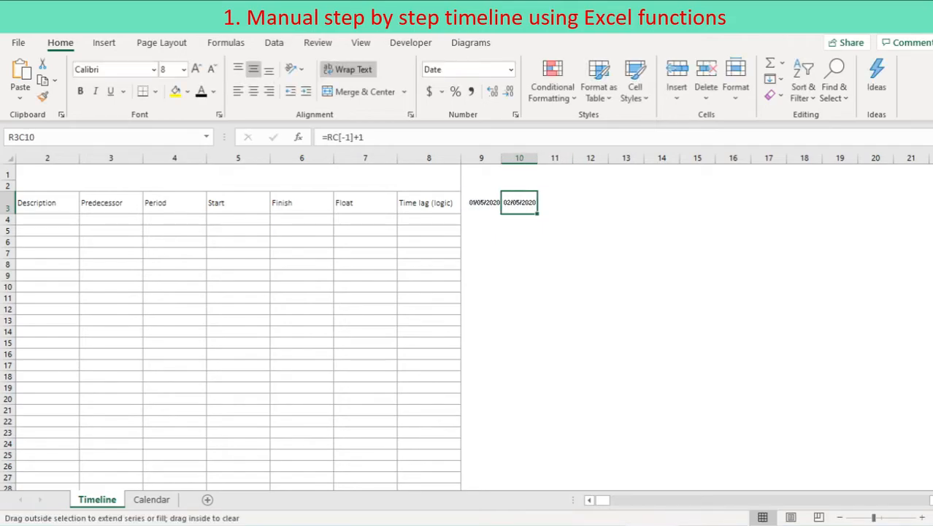
left_click_drag(533, 208, 869, 208)
type("=")
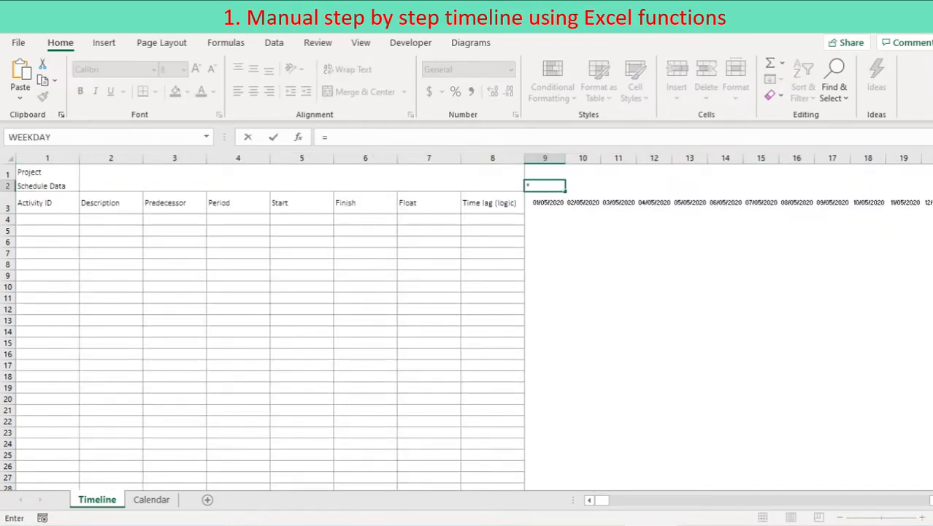
Step: Link the header cells above to the first date with =R[1]C and =R[2]C
key("Enter")
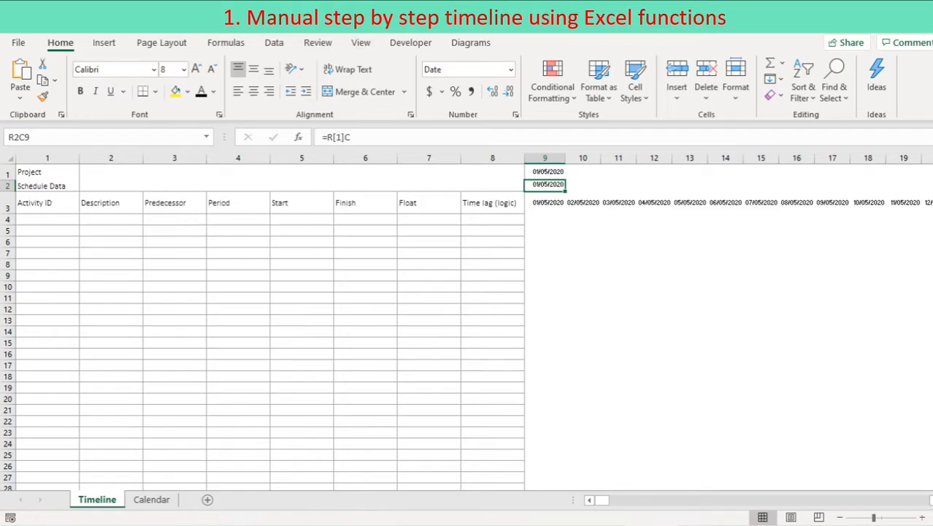
Step: Format row 1 as mmm-yyyy and row 2 as dddd, then fill both header rows across the dates
right_click(546, 184)
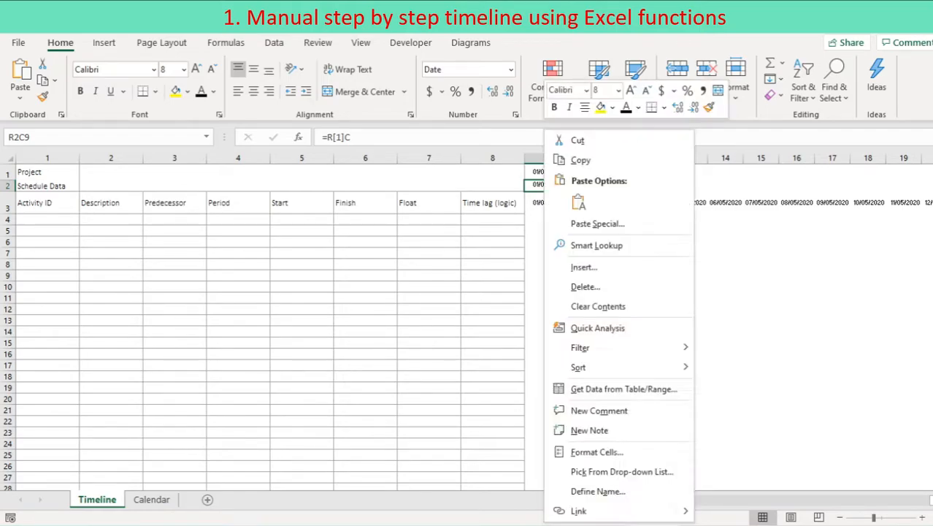
left_click(596, 453)
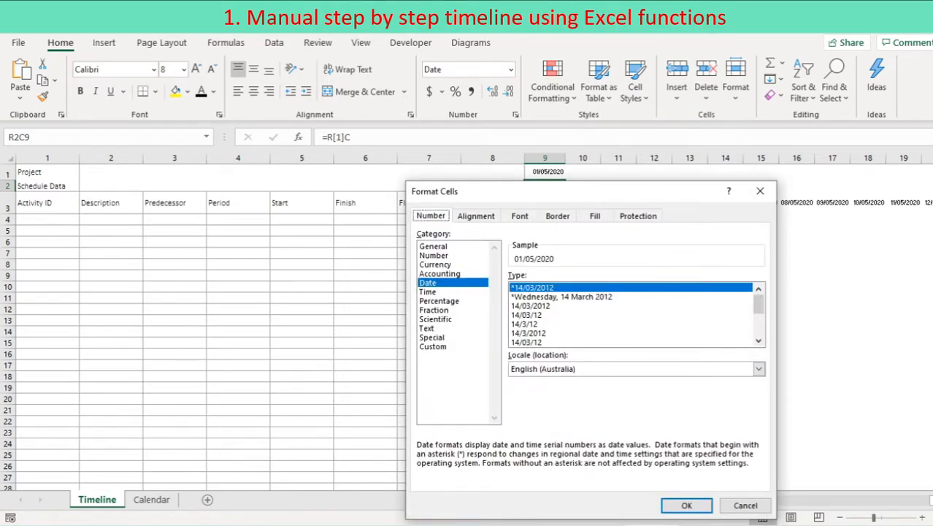
left_click(687, 505)
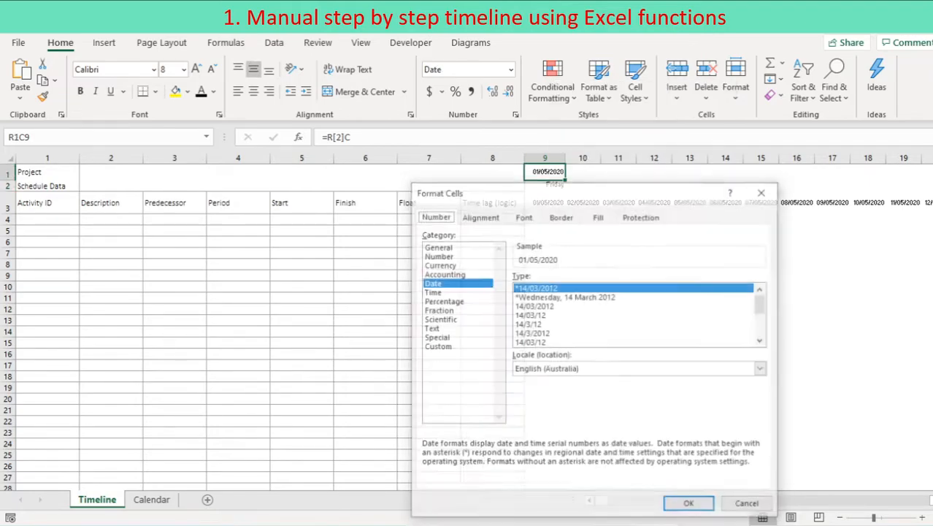
left_click(438, 346)
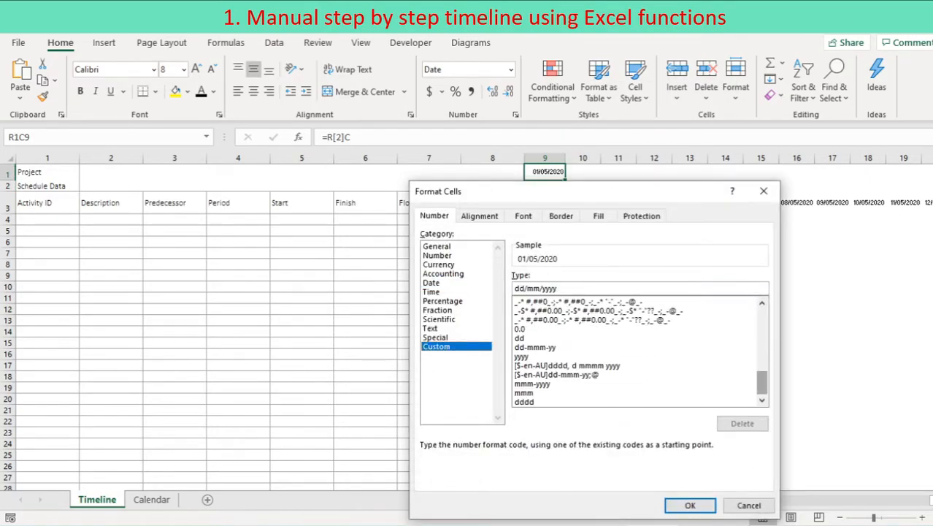
left_click(689, 506)
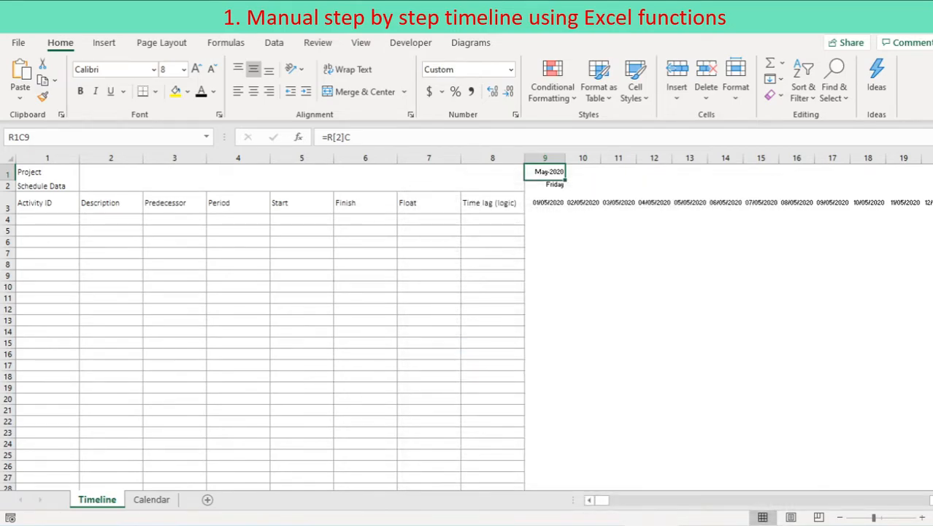
left_click(543, 201)
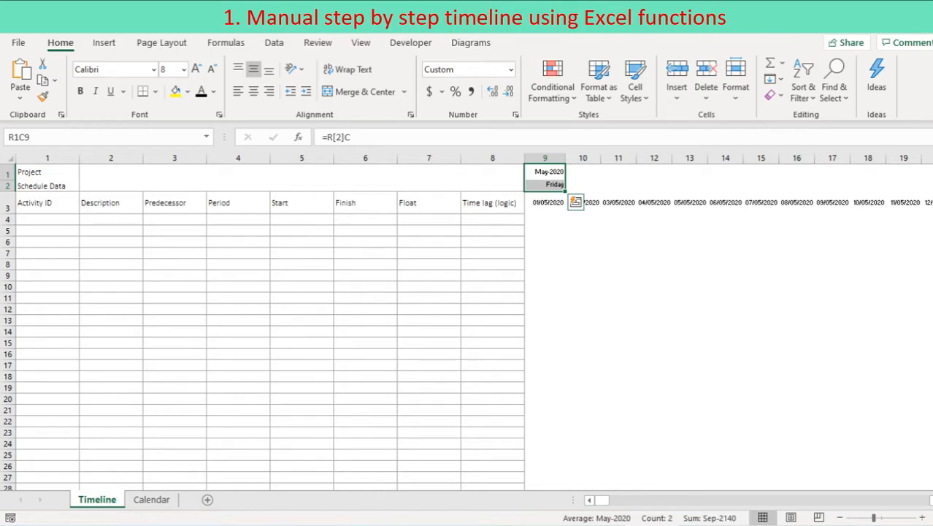
scroll("right", 3)
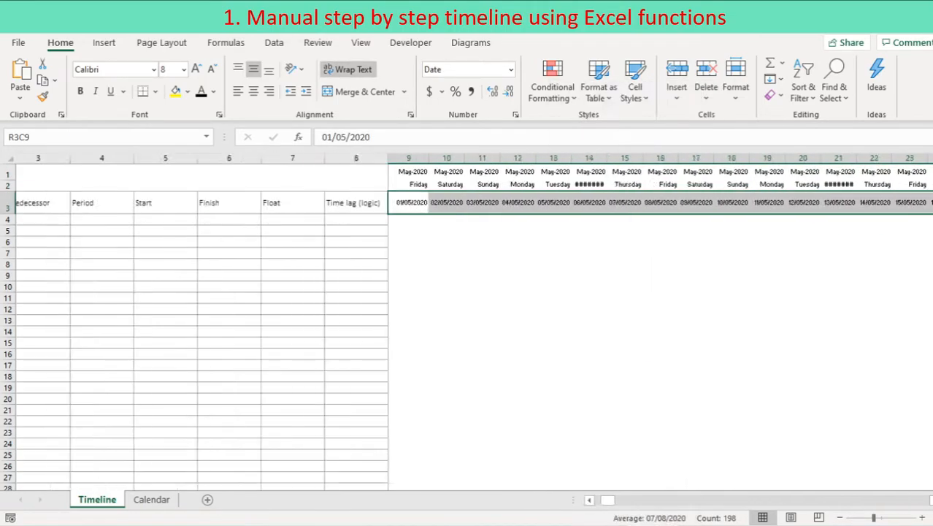
Step: Format the date row as dd day numbers, rotate weekday names vertically and narrow the timeline column widths
key("ctrl+1")
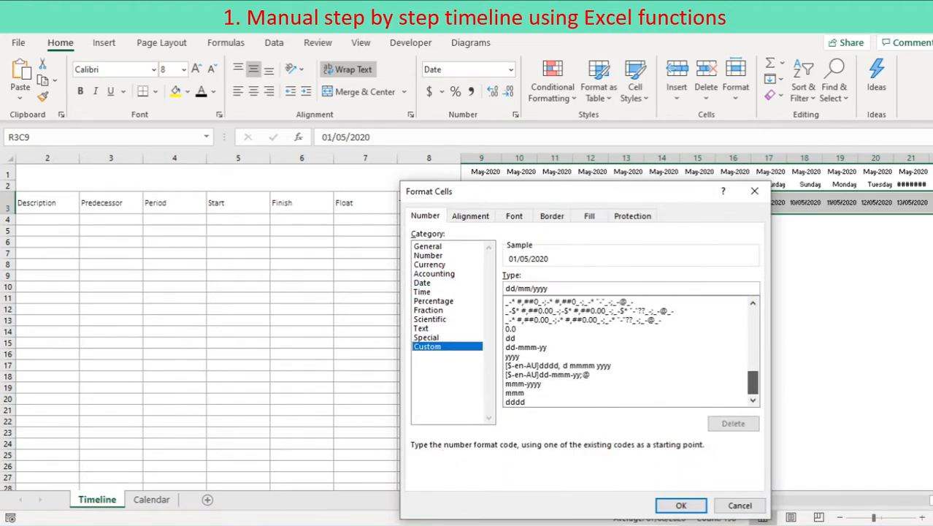
left_click(681, 505)
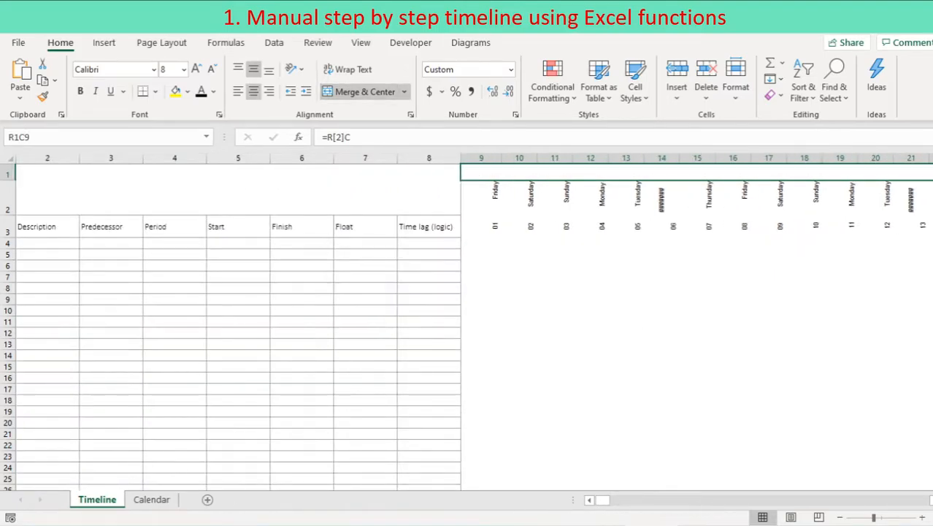
scroll("right", 3)
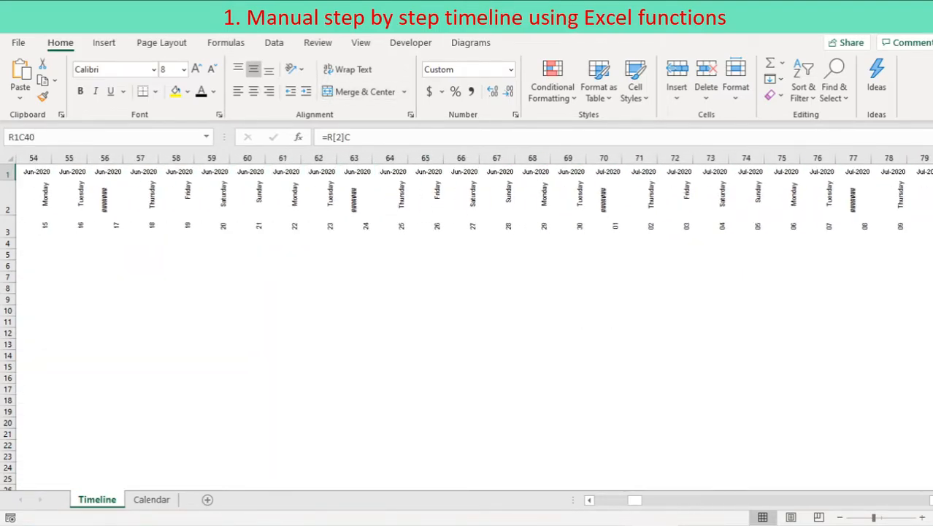
scroll("left", 3)
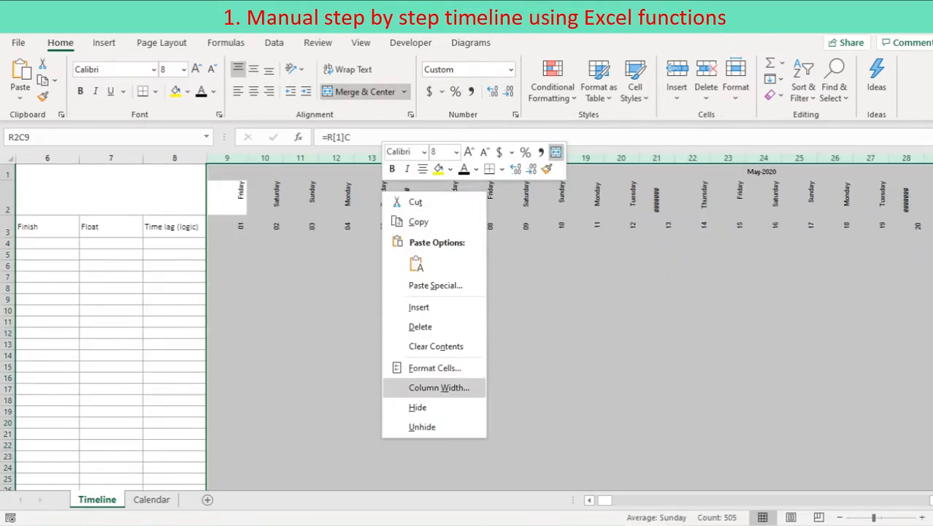
left_click(436, 389)
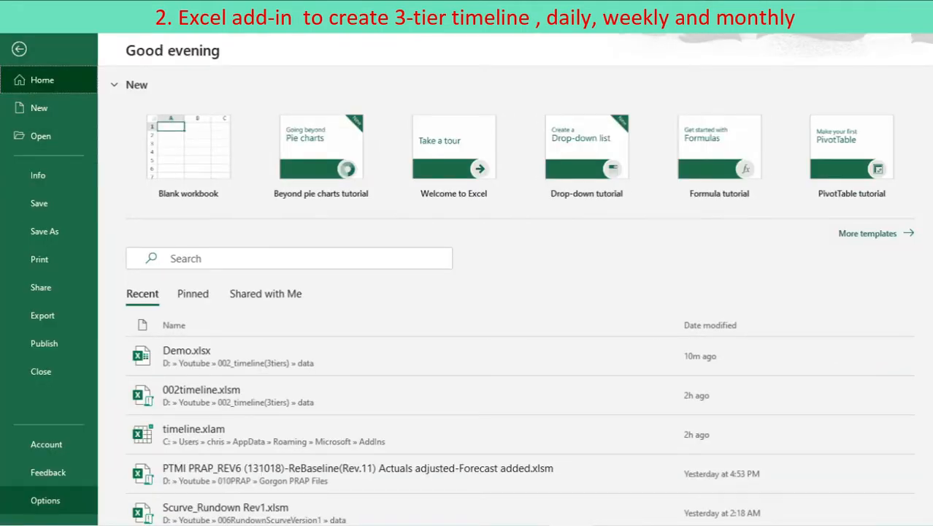
Step: Browse to timeline.xlam in Add-ins, install it and replace the existing file, adding the Think Smart tab
left_click(44, 499)
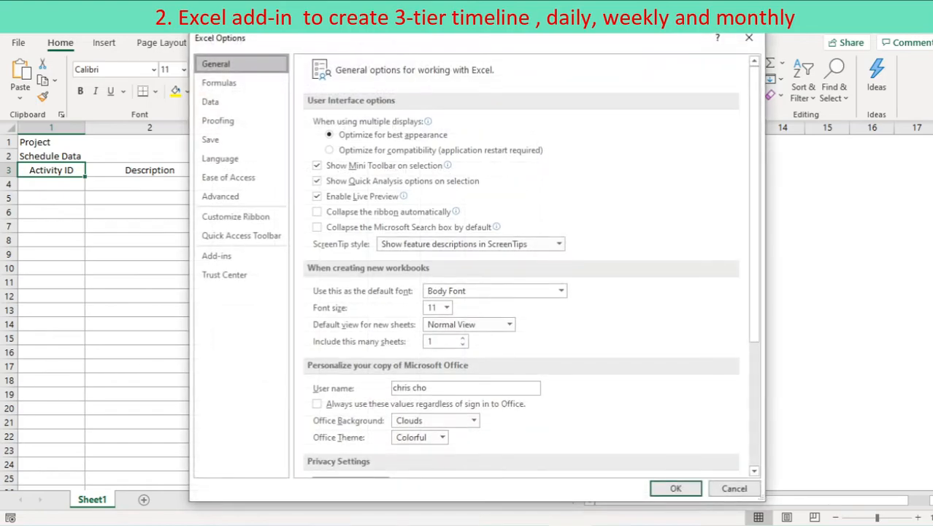
left_click(216, 256)
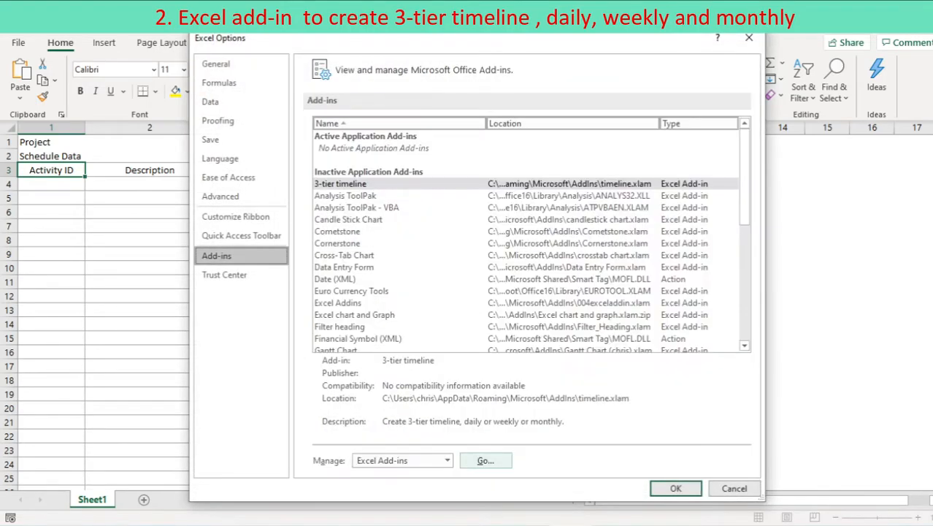
left_click(485, 460)
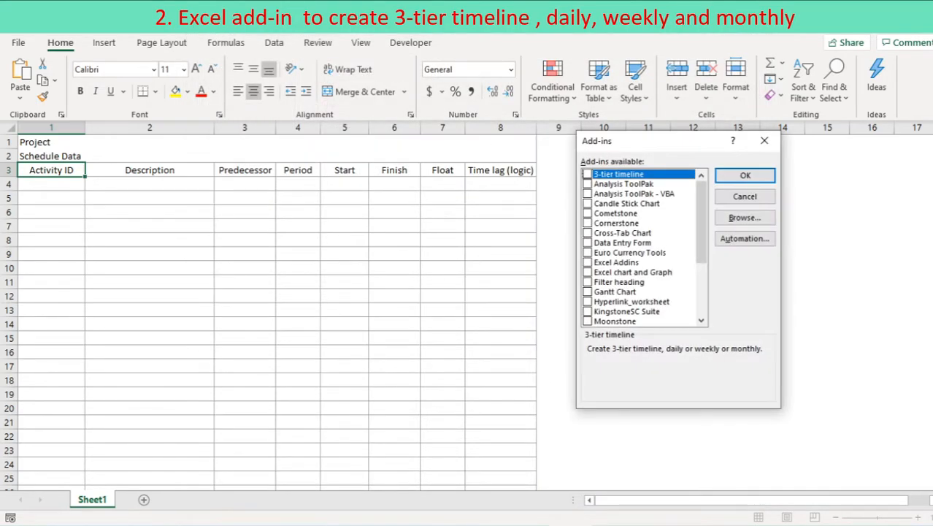
left_click(745, 216)
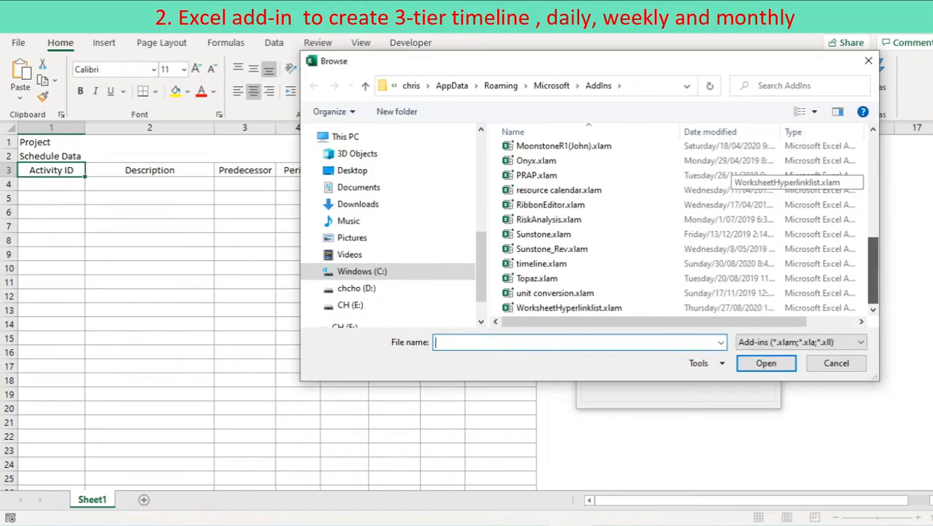
left_click(542, 263)
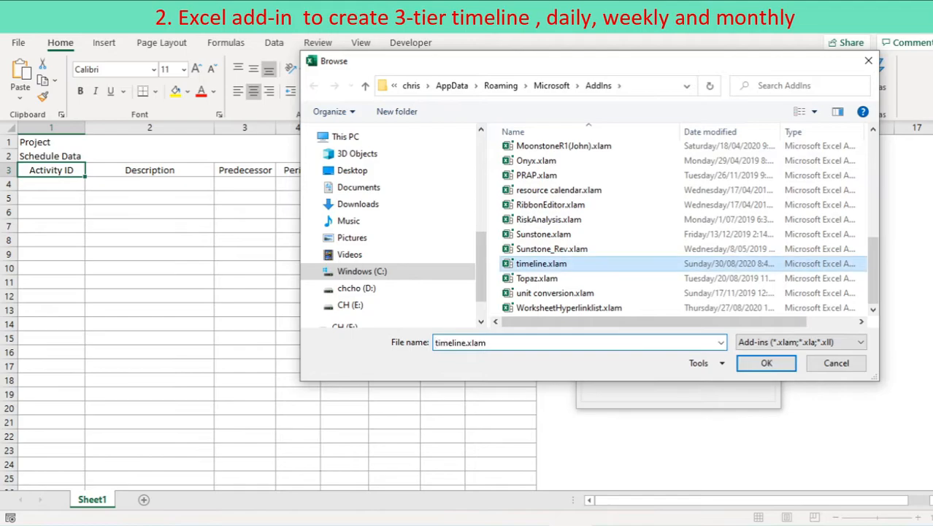
left_click(765, 362)
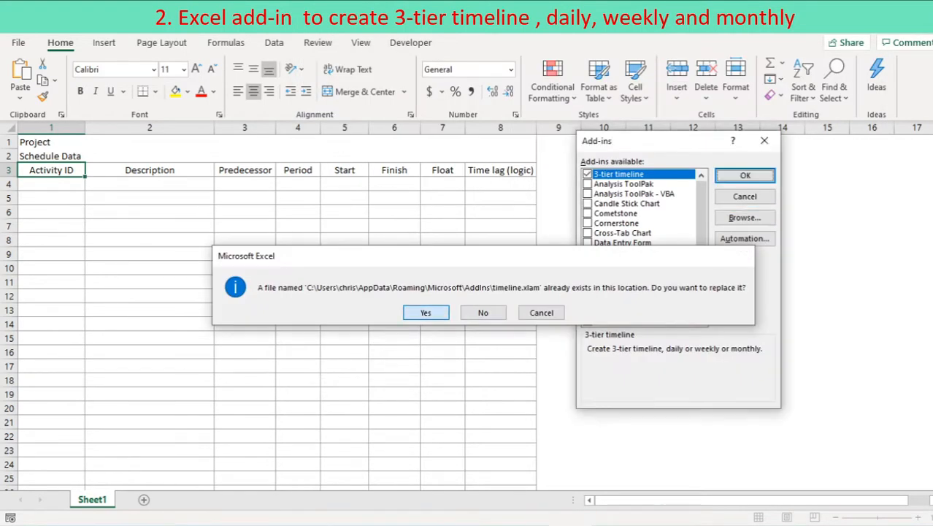
left_click(426, 313)
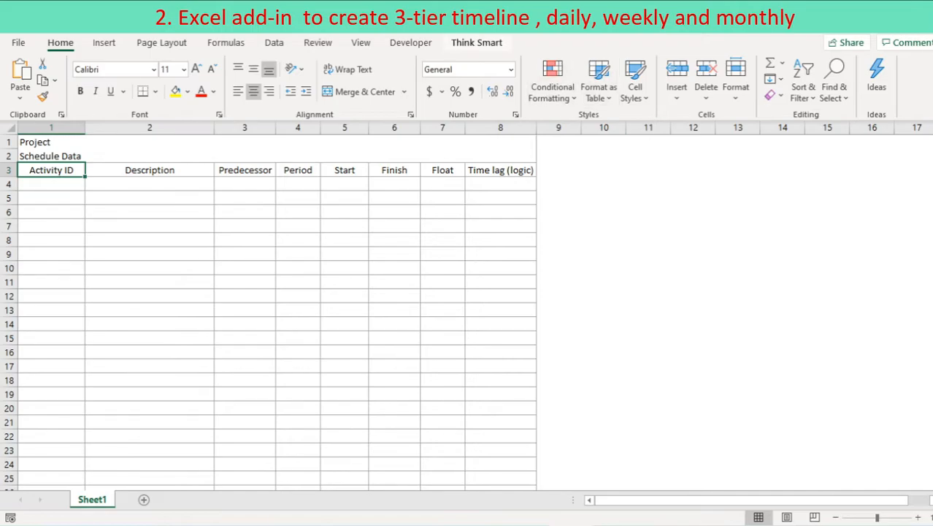
Step: Create the Calendar sheet with a holiday exception checked, then generate the daily three-tier timeline on Sheet1
left_click(477, 42)
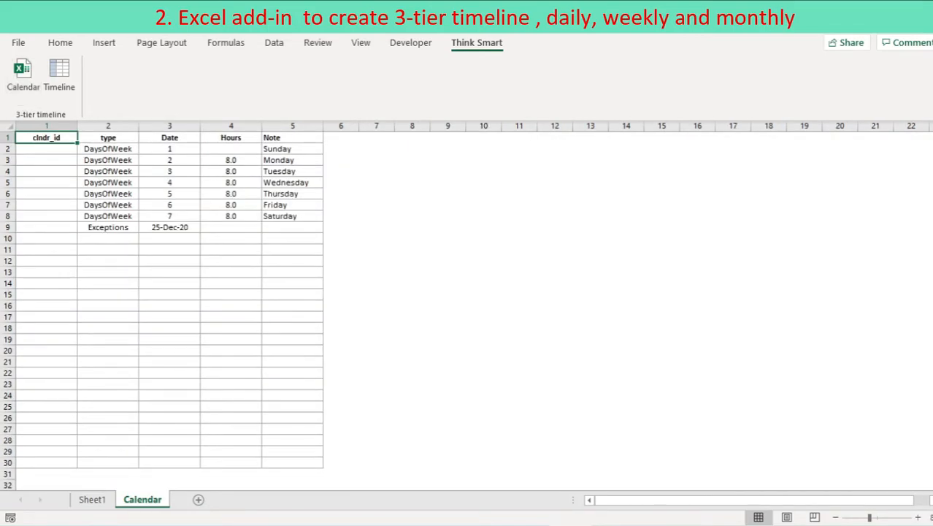
left_click(108, 228)
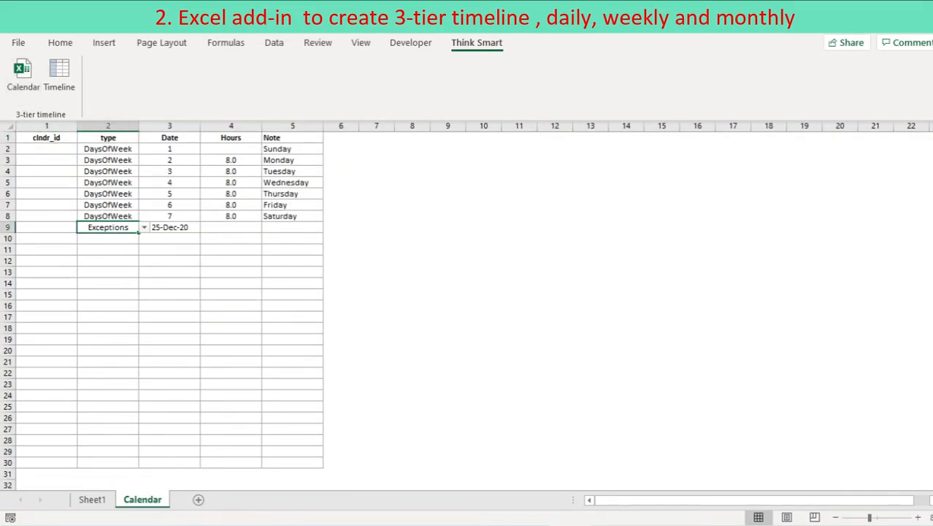
left_click(231, 149)
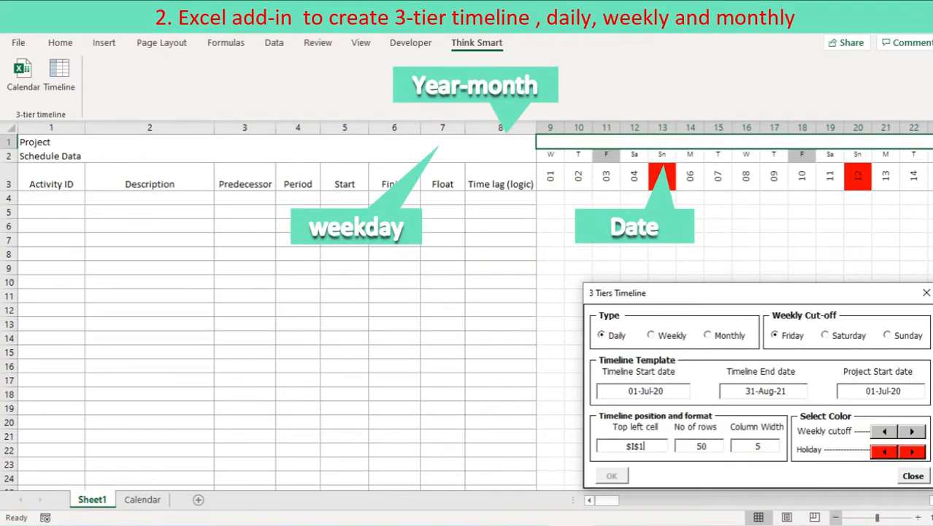
scroll("right", 3)
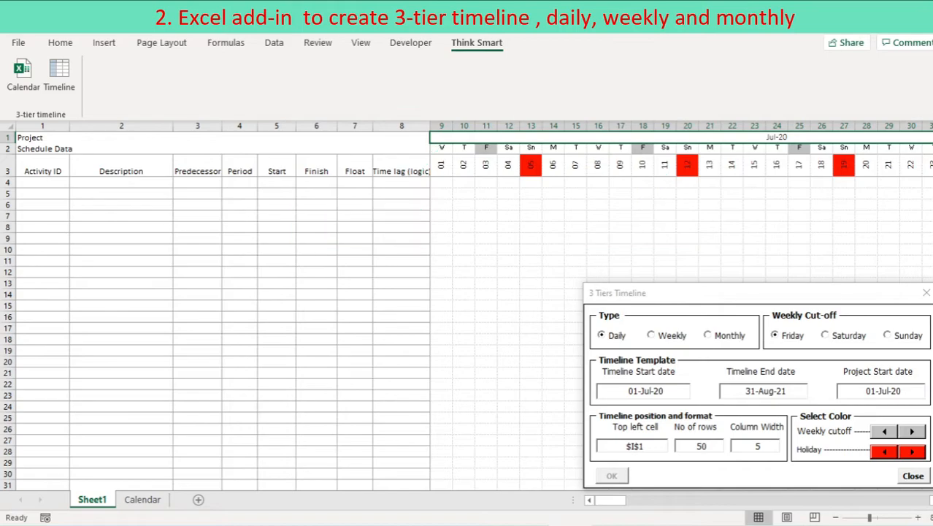
Step: Rebuild the timeline as Weekly, replacing the existing daily one
left_click(651, 335)
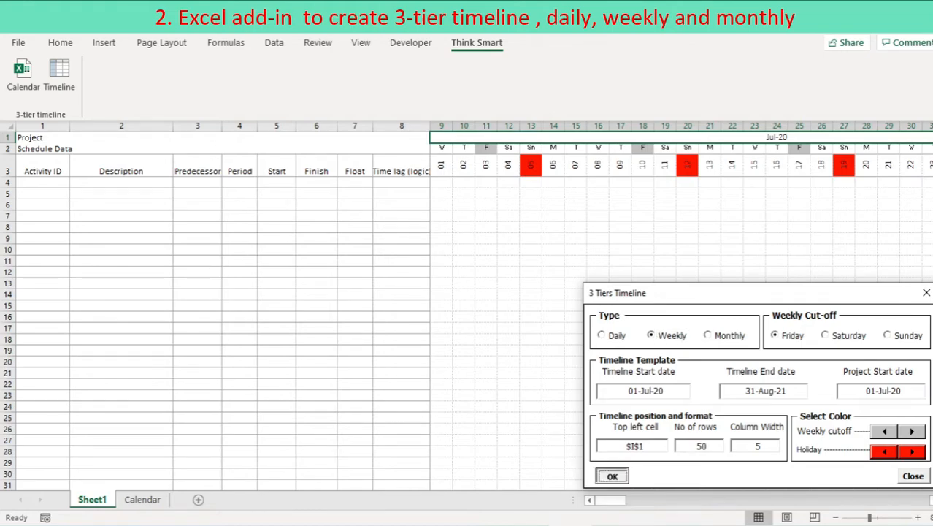
left_click(612, 476)
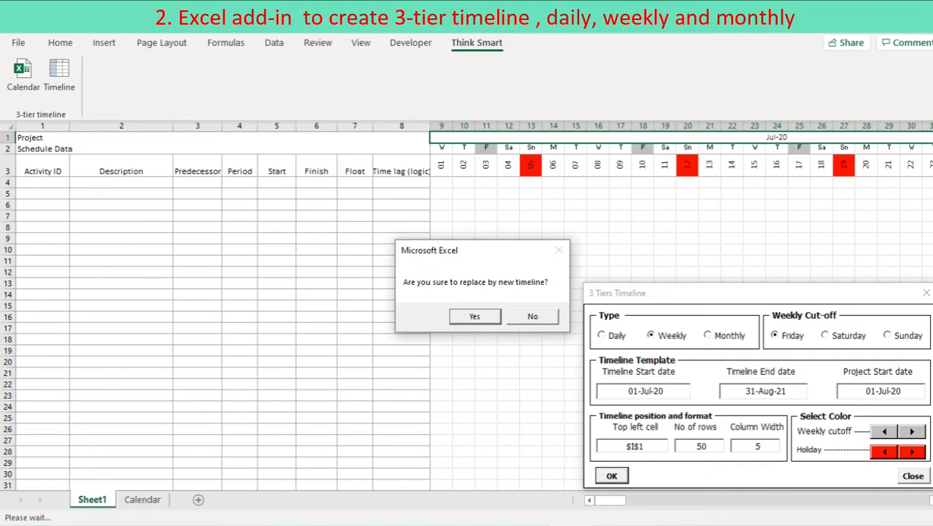
left_click(474, 315)
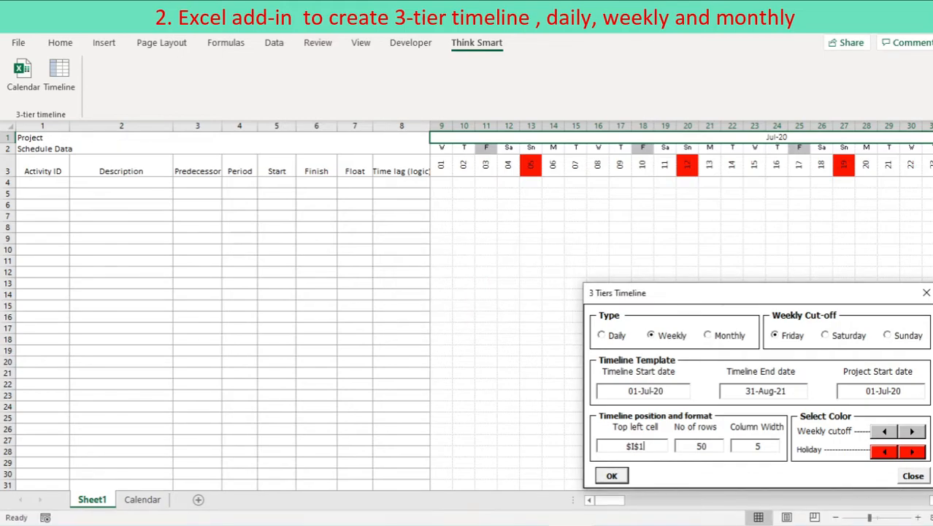
Step: Switch the timeline type to Monthly and confirm replacing the weekly one
left_click(610, 475)
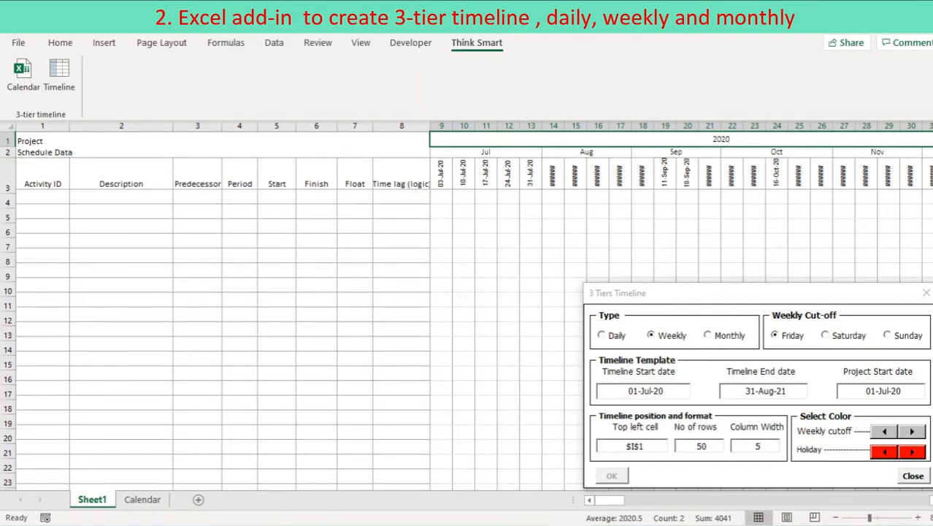
left_click(612, 475)
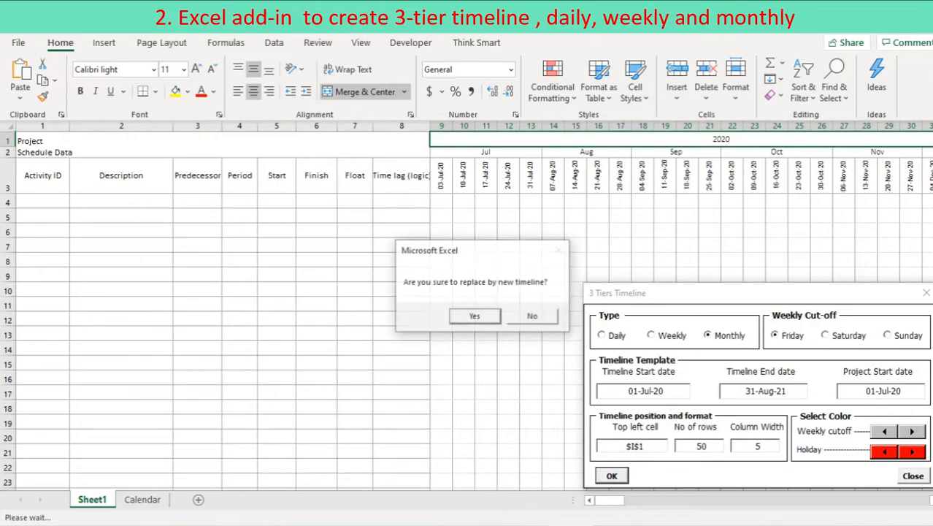
left_click(474, 316)
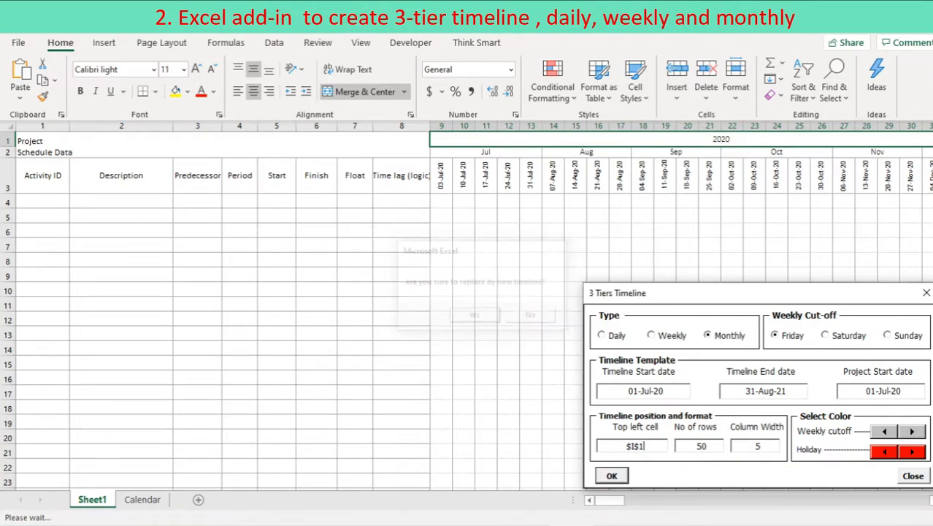